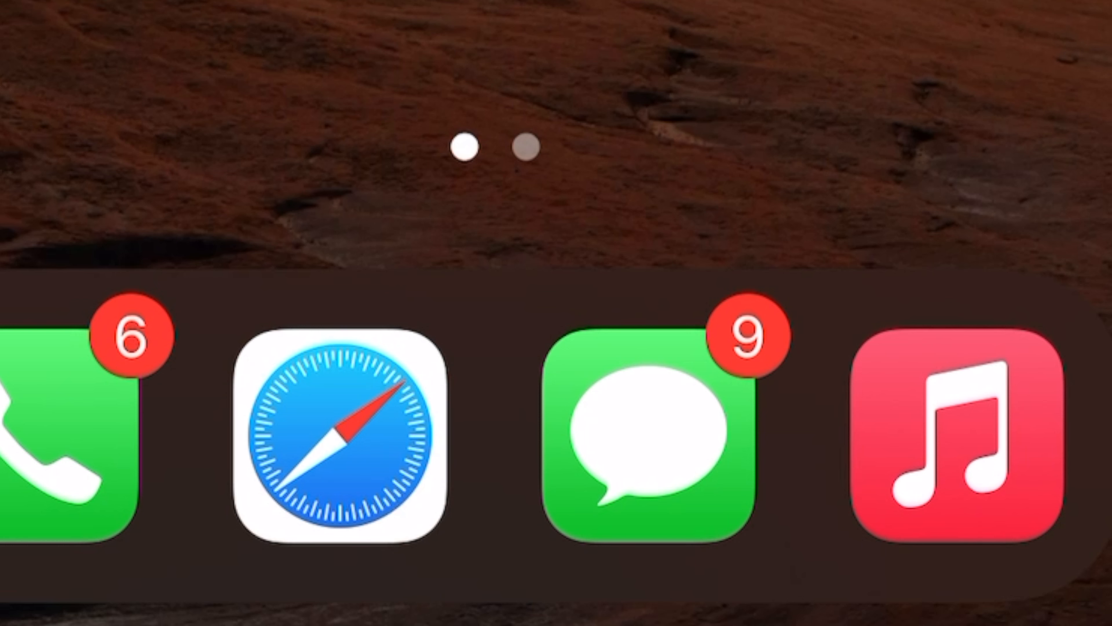
# - Launch Safari from the dock so the zoom.us page loads
pyautogui.click(339, 425)
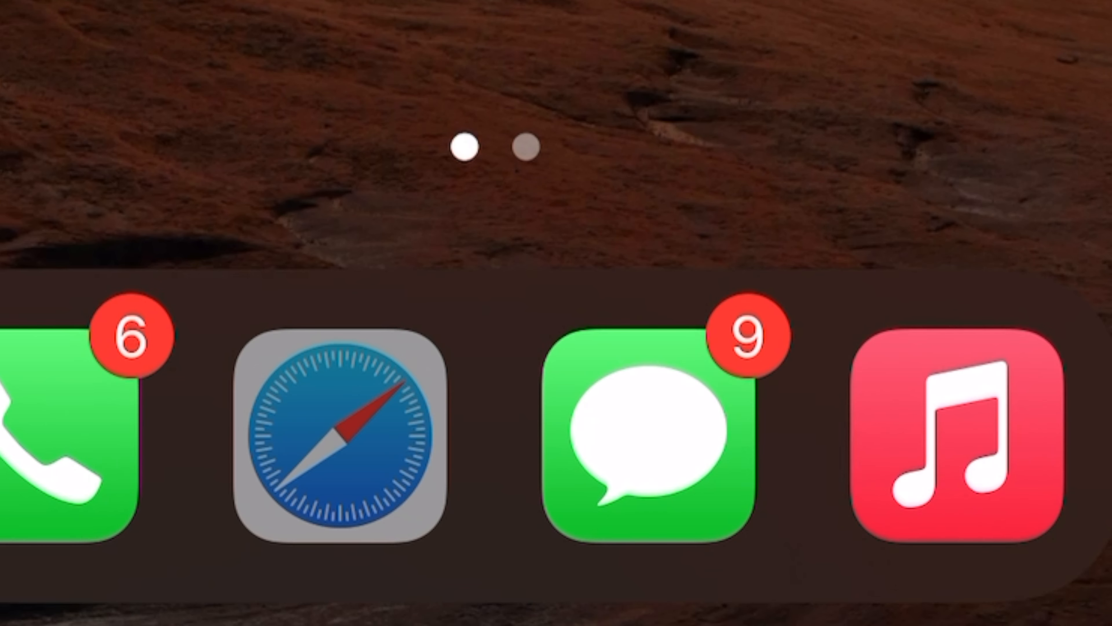
pyautogui.click(339, 429)
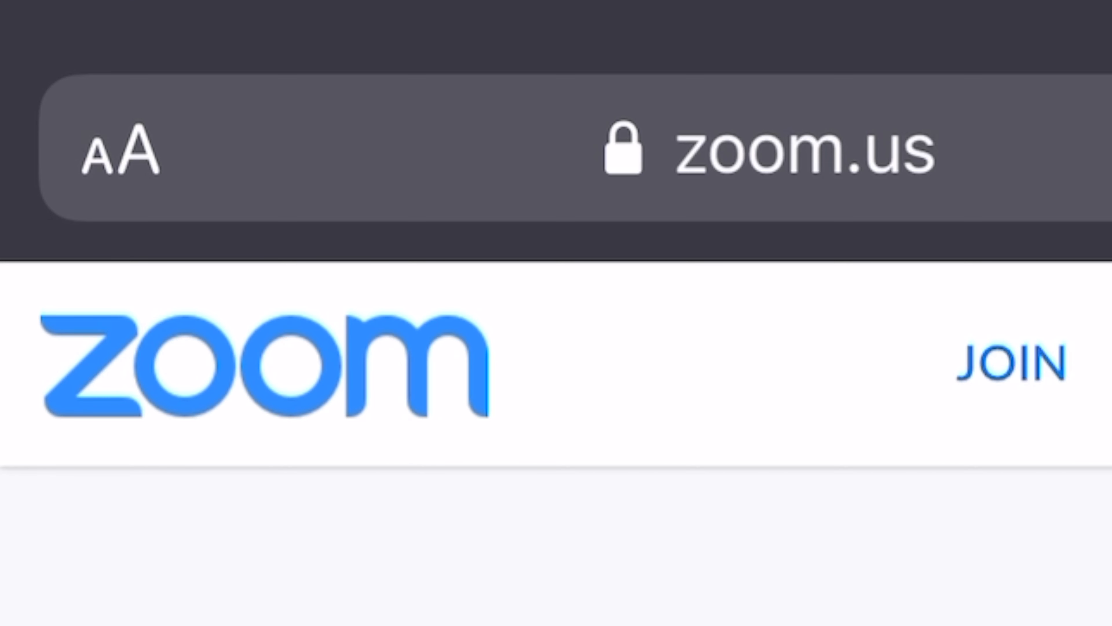
# - Bring up the aA page options menu for zoom.us from the address bar
pyautogui.click(117, 153)
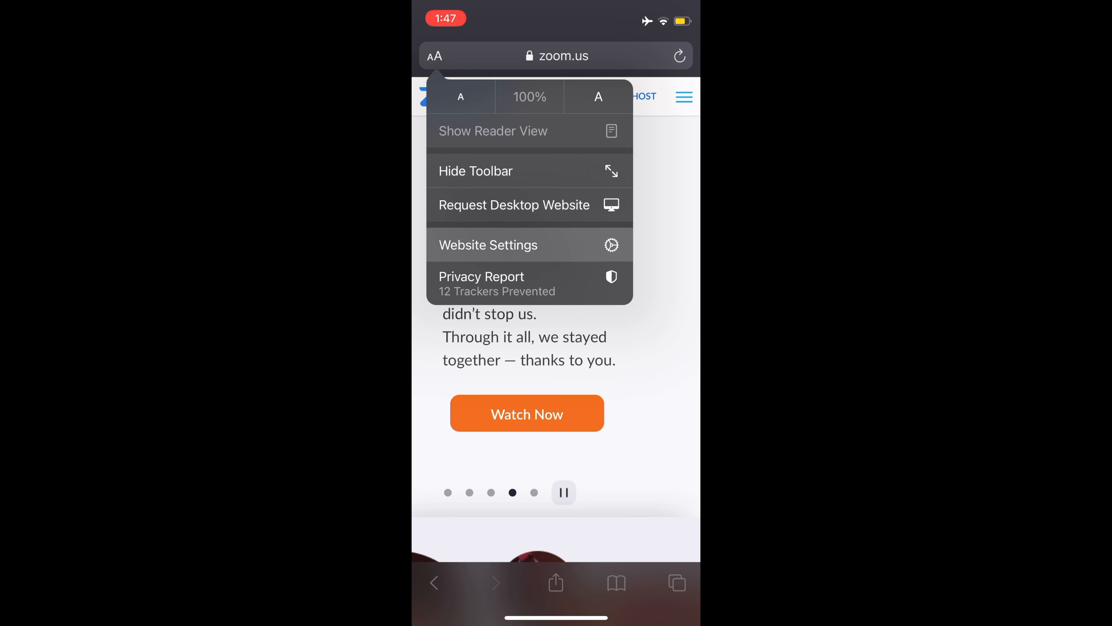
# - In Website Settings for zoom.us, set Camera access to Deny
pyautogui.click(488, 244)
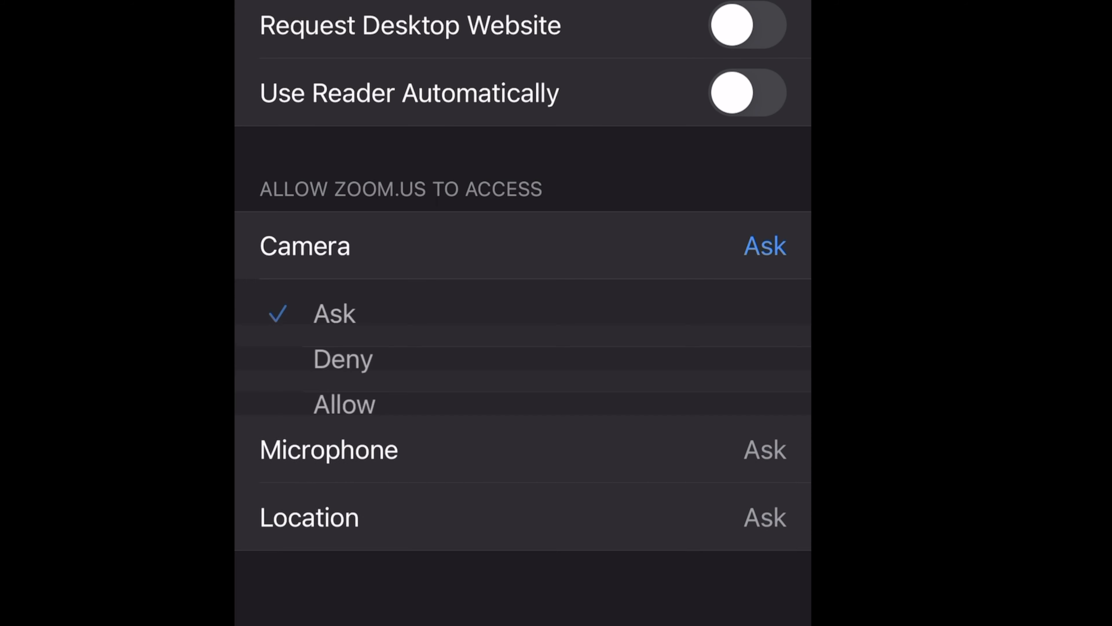
pyautogui.click(342, 358)
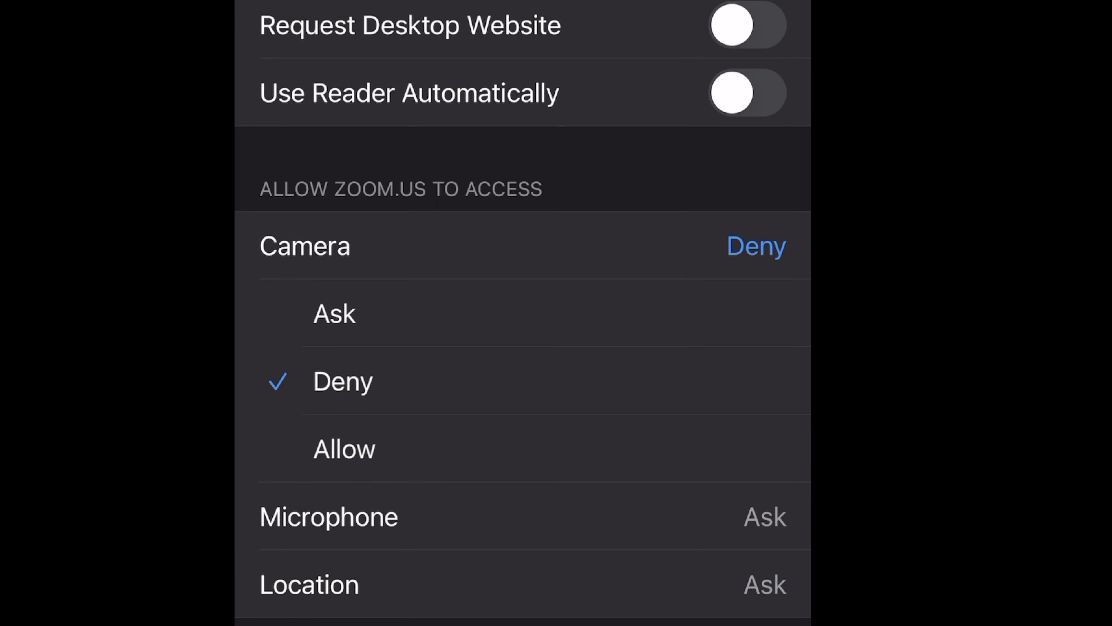